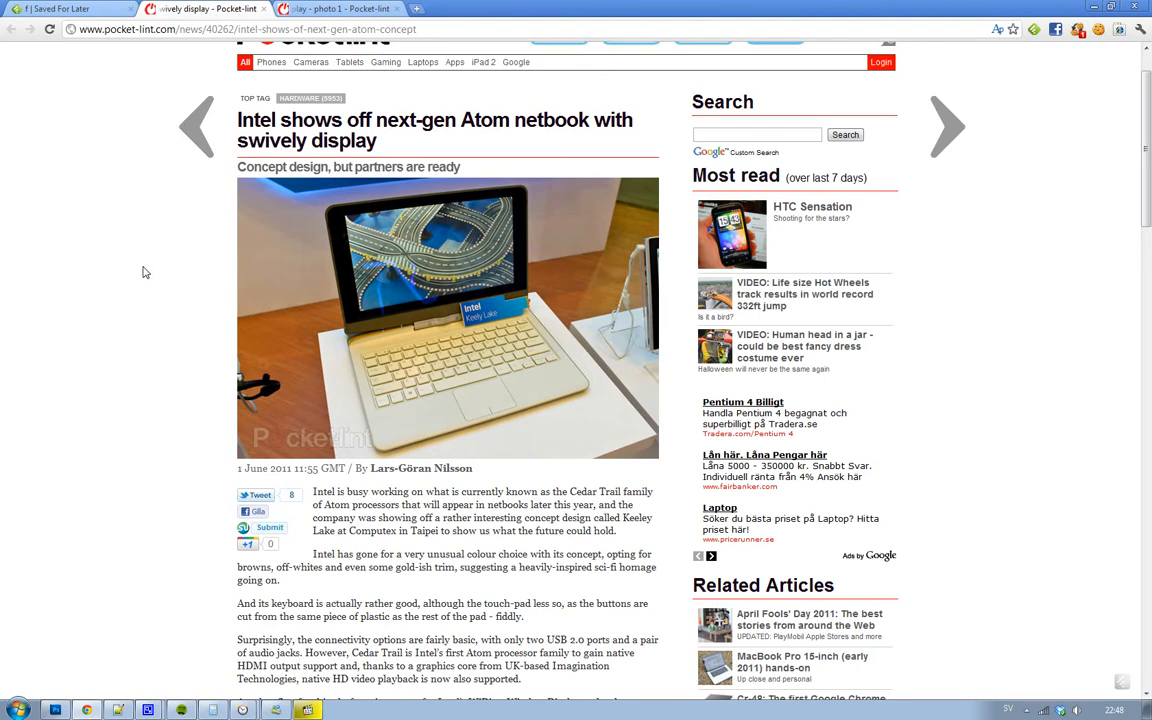
{"action": "mouse_move", "coordinate": [388, 336]}
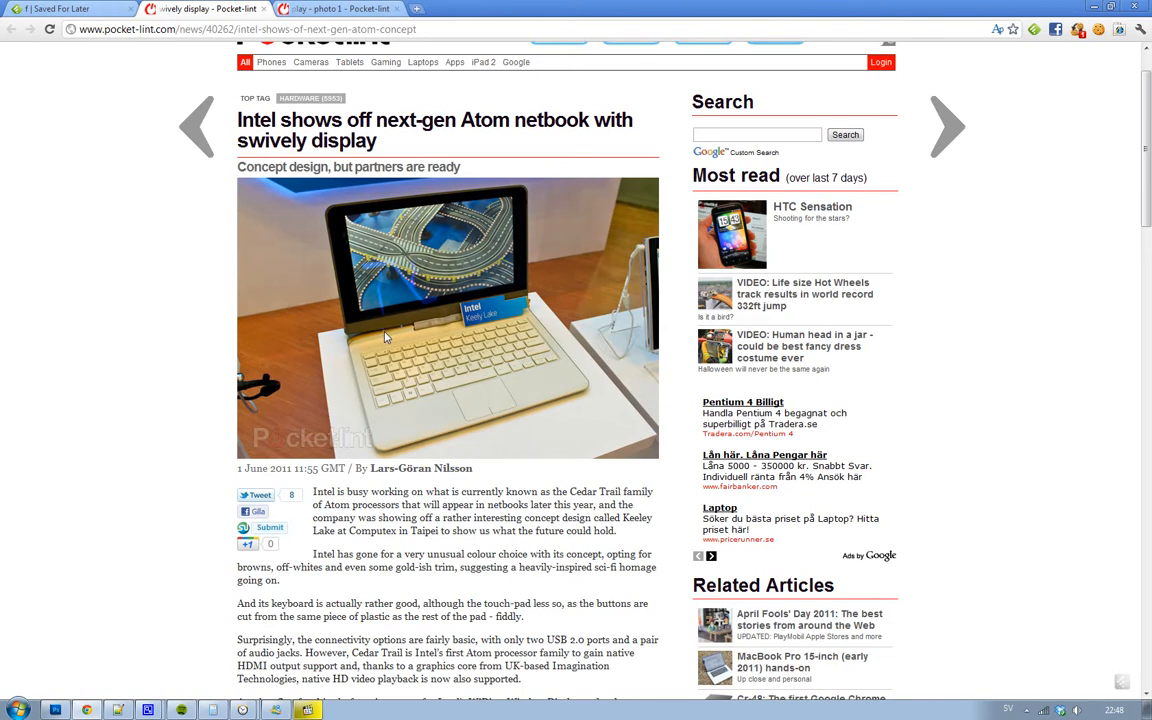
{"action": "mouse_move", "coordinate": [388, 338]}
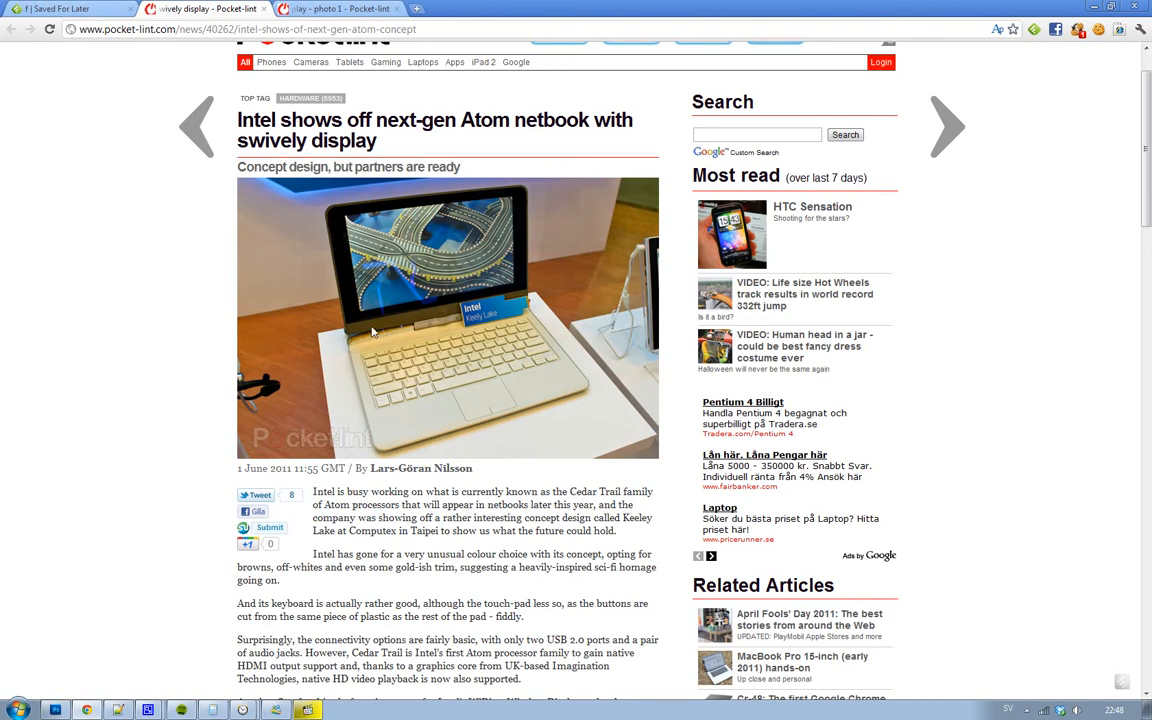
{"action": "mouse_move", "coordinate": [412, 364]}
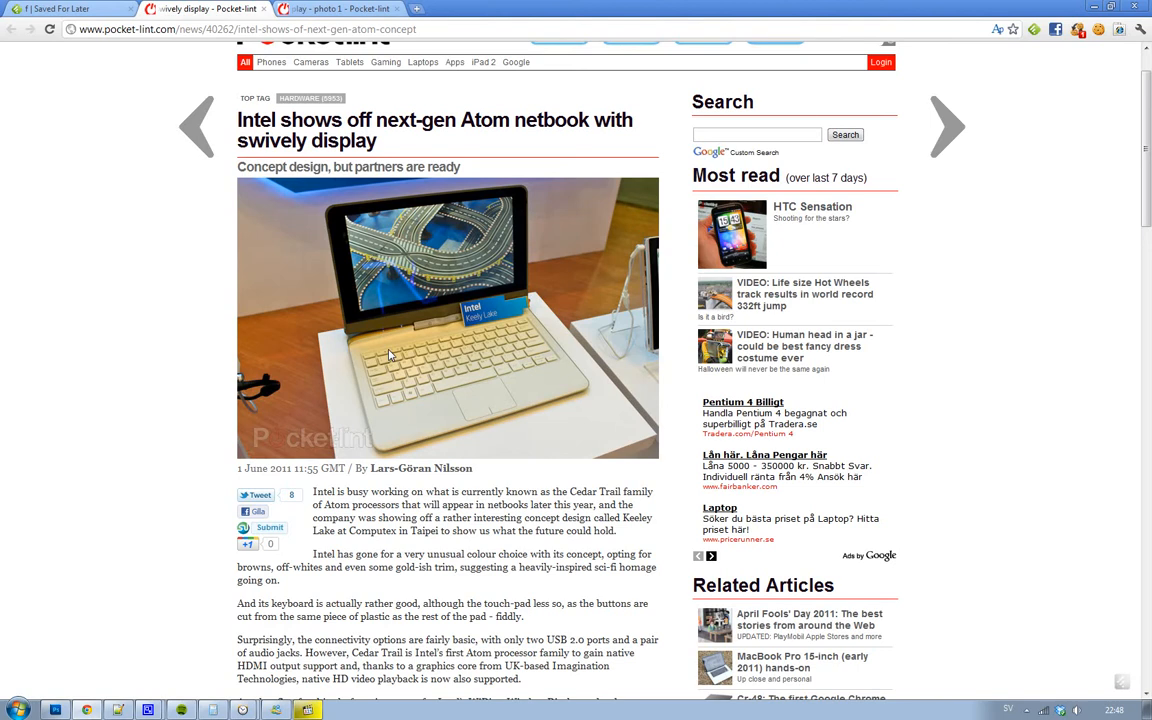
{"action": "mouse_move", "coordinate": [444, 356]}
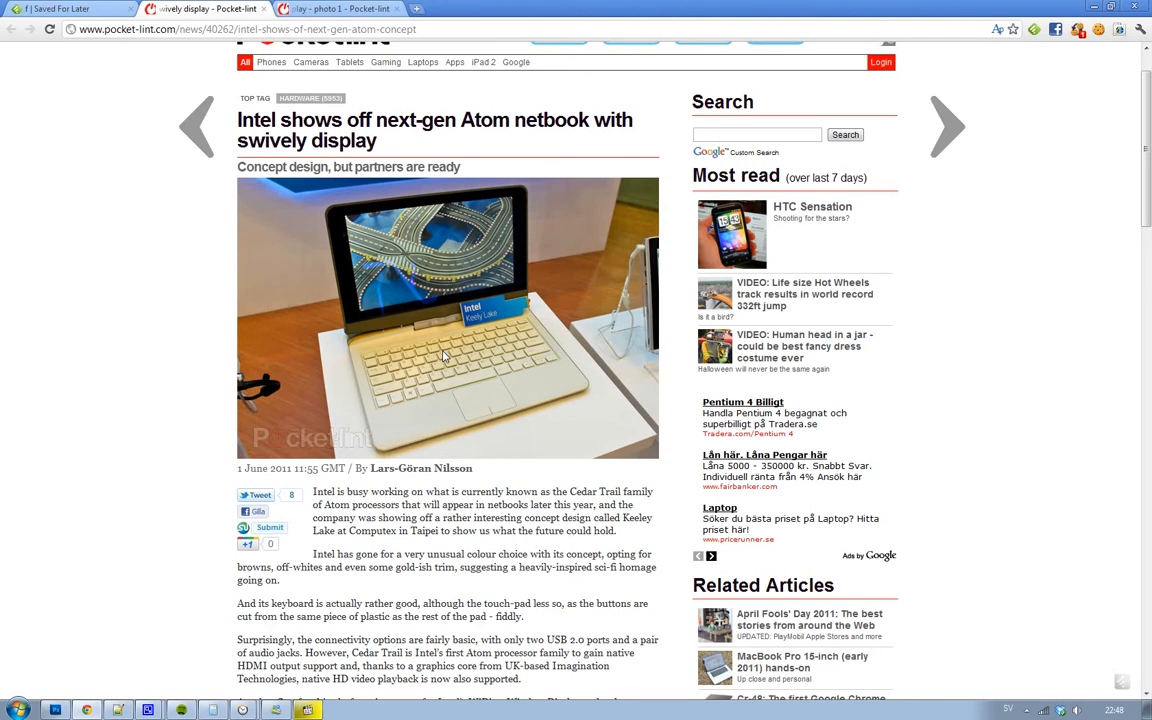
{"action": "mouse_move", "coordinate": [18, 224]}
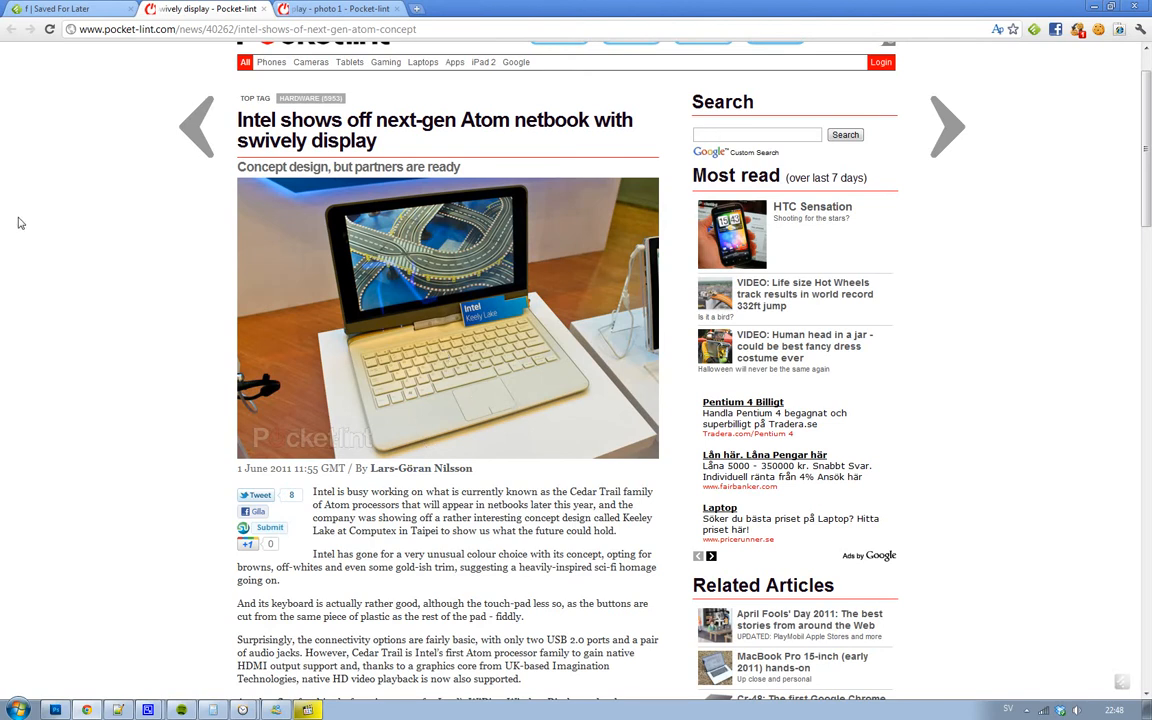
{"action": "scroll", "scroll_direction": "down", "scroll_amount": 3}
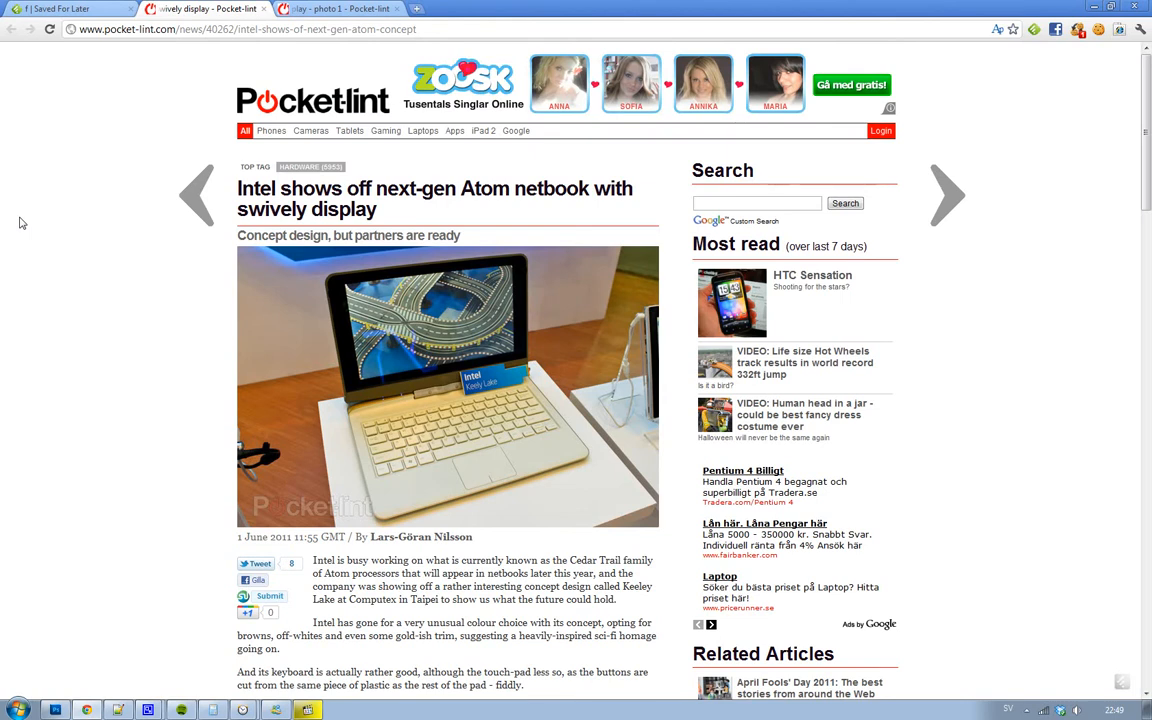
{"action": "scroll", "scroll_direction": "down", "scroll_amount": 3}
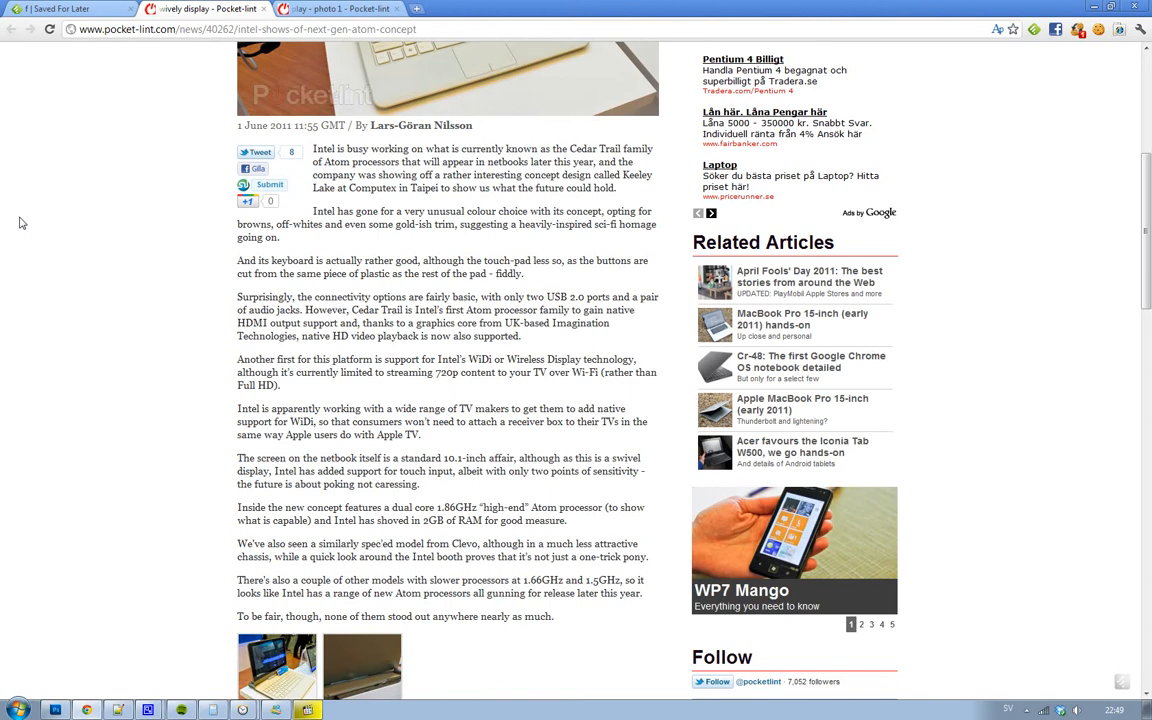
{"action": "left_click", "coordinate": [860, 624]}
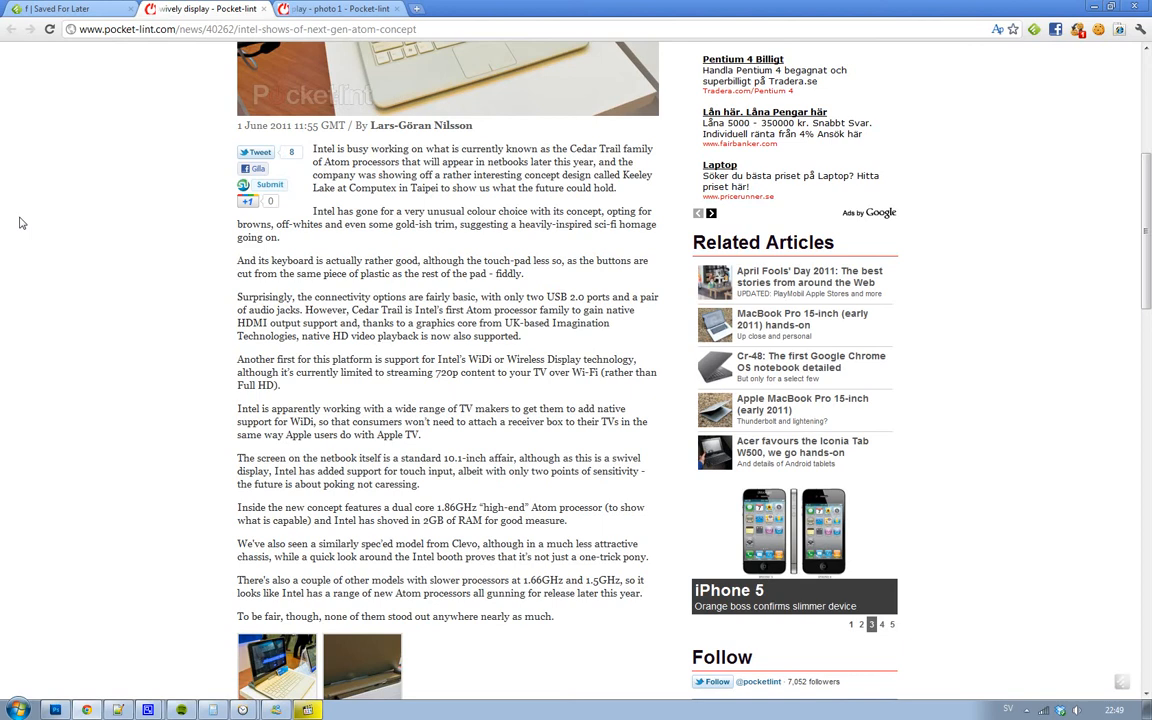
{"action": "left_click", "coordinate": [880, 624]}
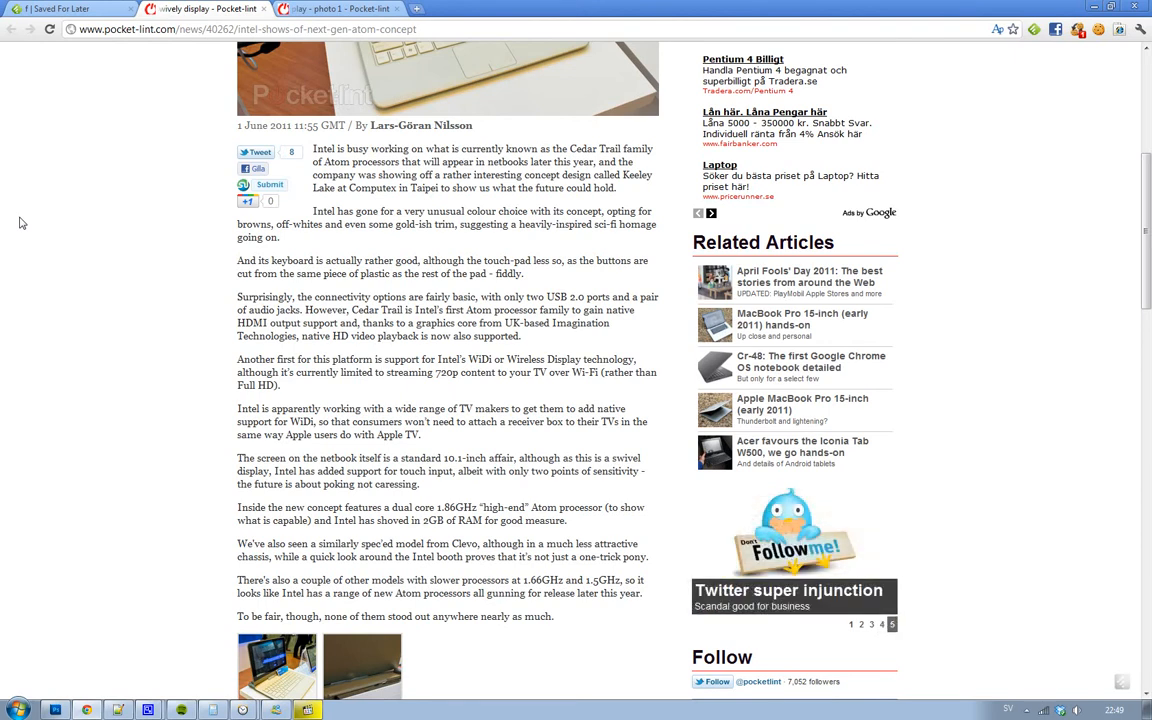
{"action": "left_click", "coordinate": [852, 624]}
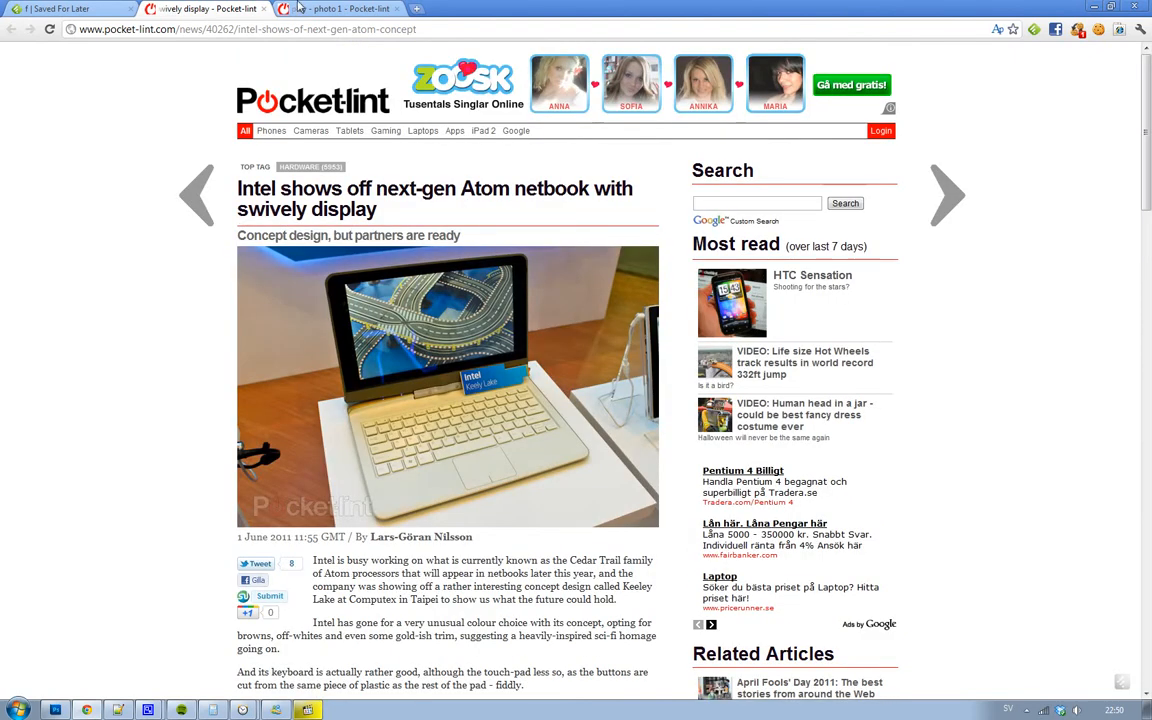
{"action": "left_click", "coordinate": [448, 384]}
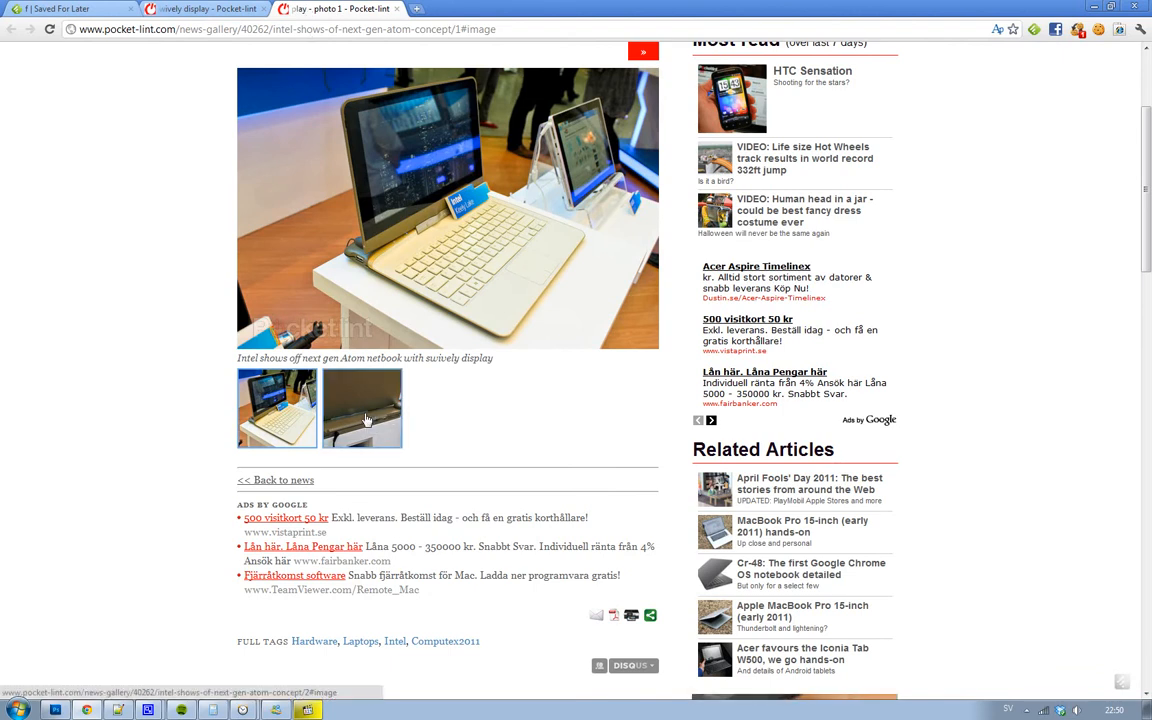
{"action": "left_click", "coordinate": [362, 408]}
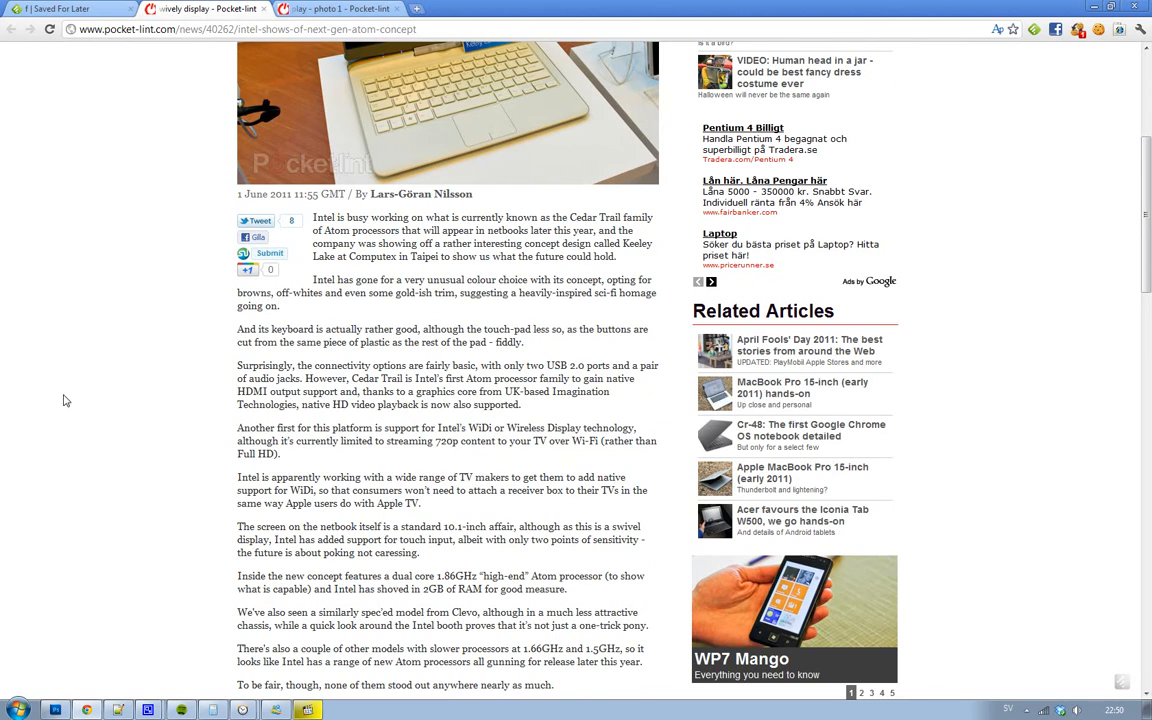
{"action": "left_click", "coordinate": [860, 692]}
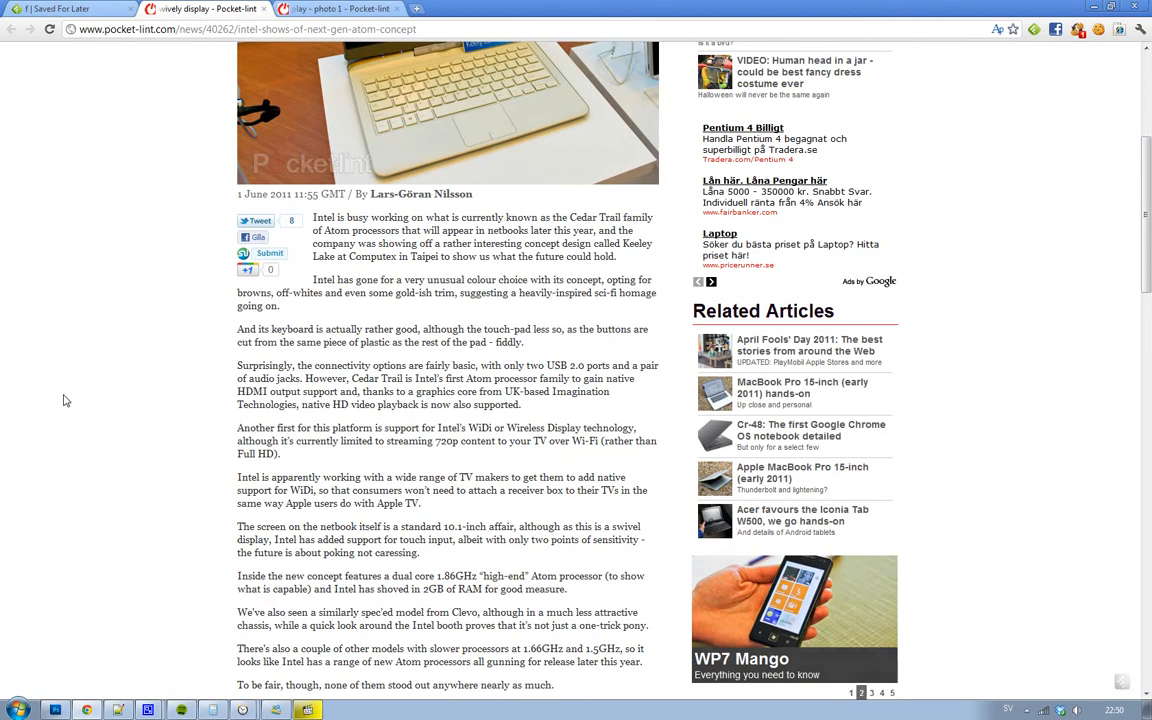